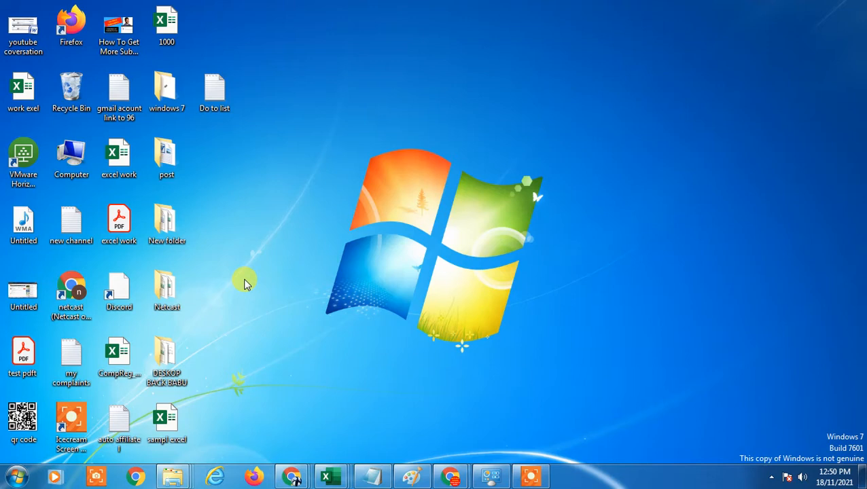
{"action": "mouse_move", "coordinate": [481, 225]}
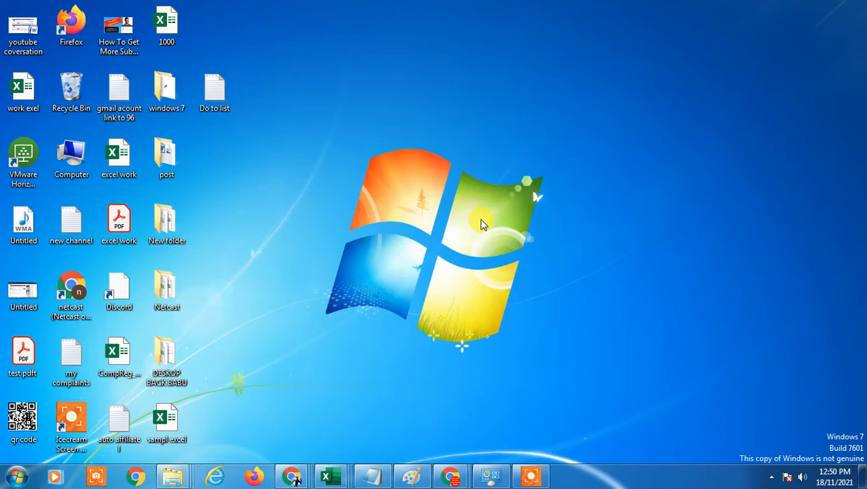
{"action": "mouse_move", "coordinate": [334, 334]}
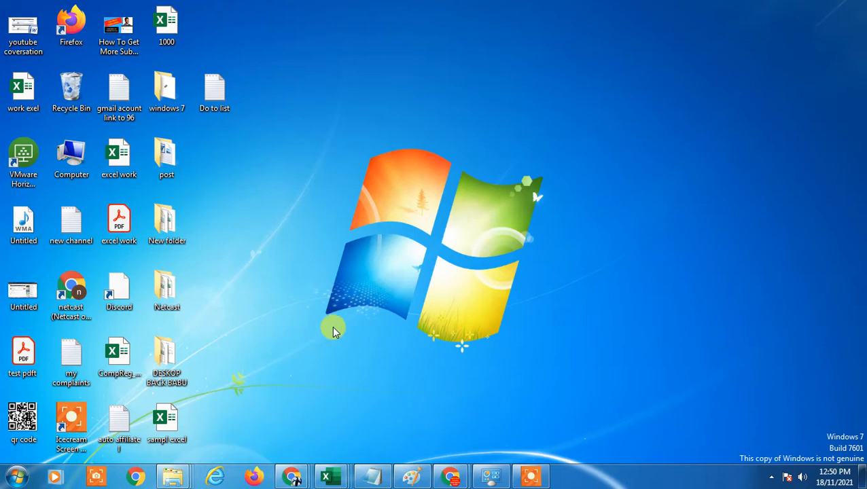
{"action": "mouse_move", "coordinate": [338, 334]}
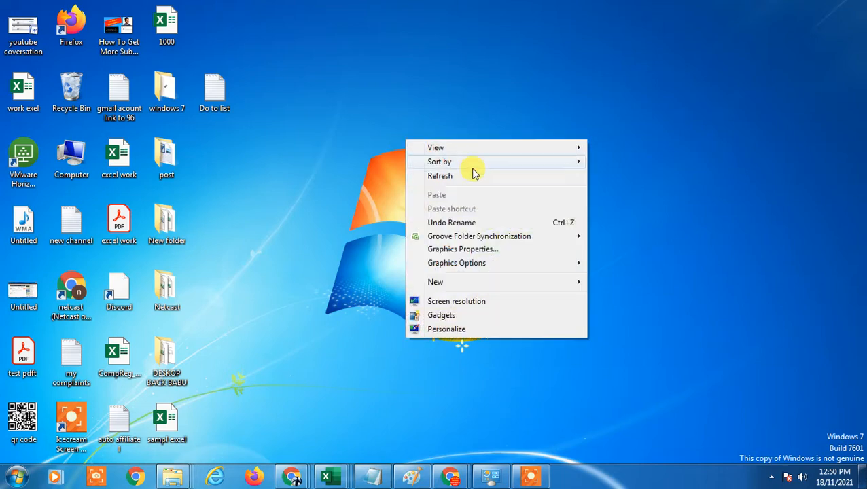
Reach the computer name Change dialog through Computer > Properties > System settings.
{"action": "left_click", "coordinate": [441, 175]}
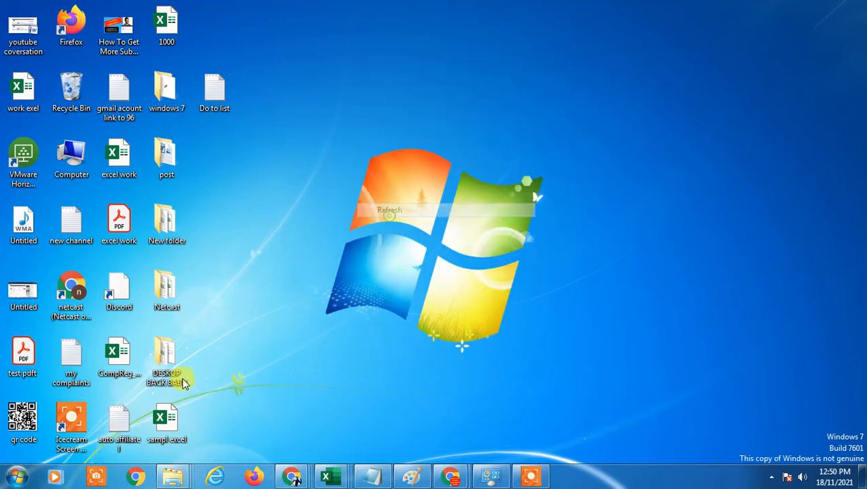
{"action": "left_click", "coordinate": [8, 477]}
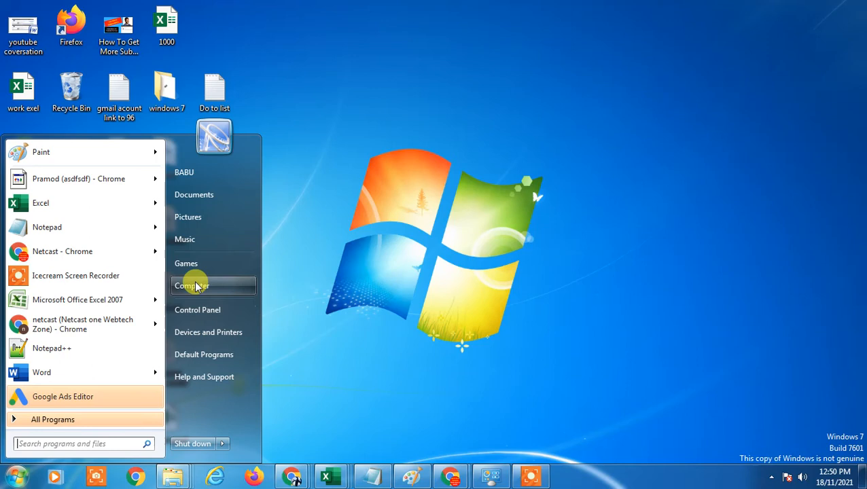
{"action": "right_click", "coordinate": [193, 286]}
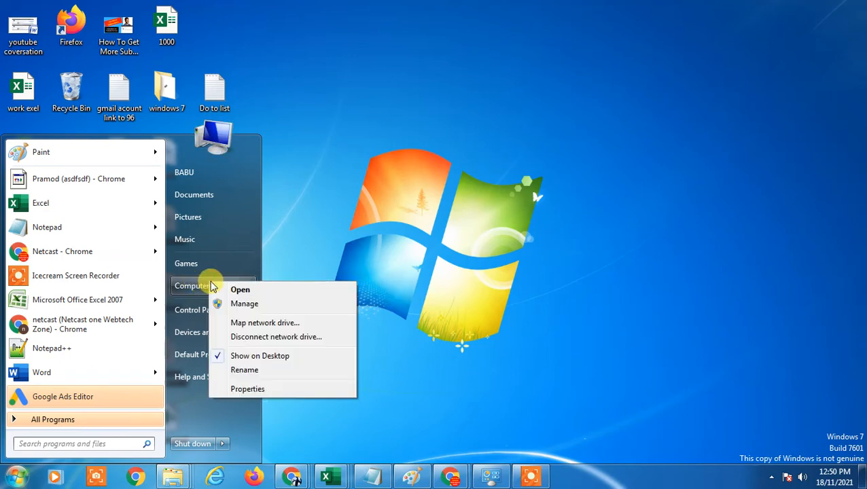
{"action": "left_click", "coordinate": [247, 389]}
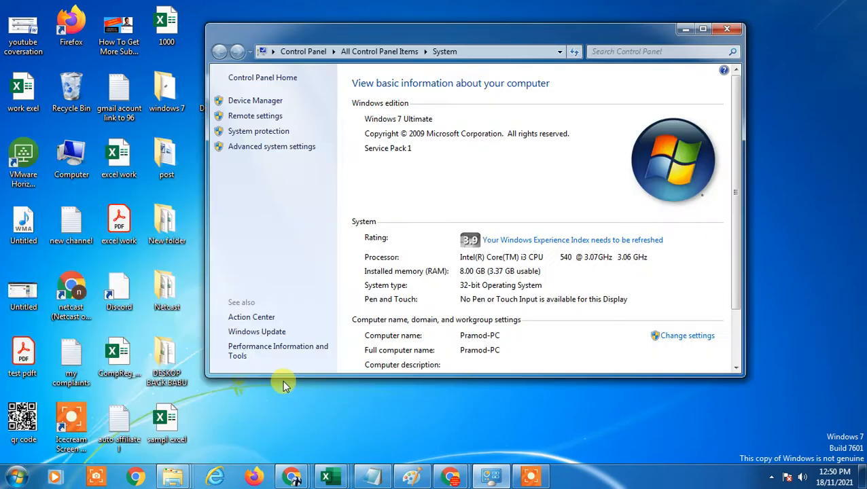
{"action": "scroll", "scroll_direction": "down", "scroll_amount": 3}
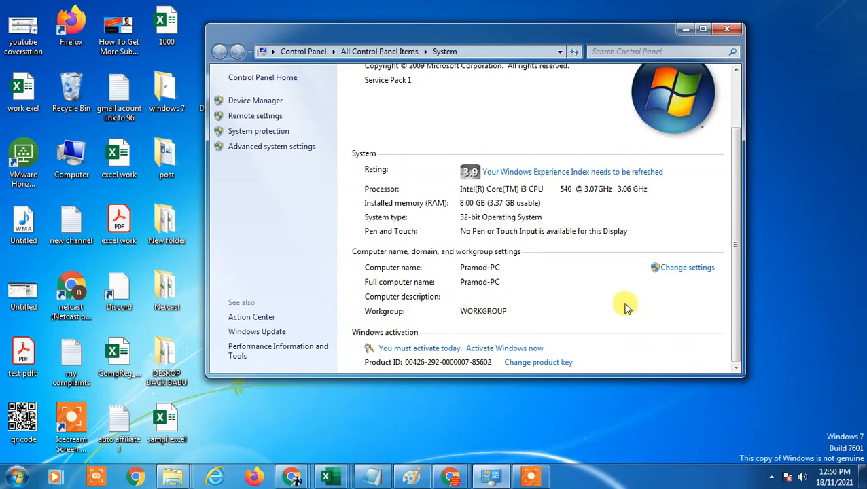
{"action": "mouse_move", "coordinate": [478, 253]}
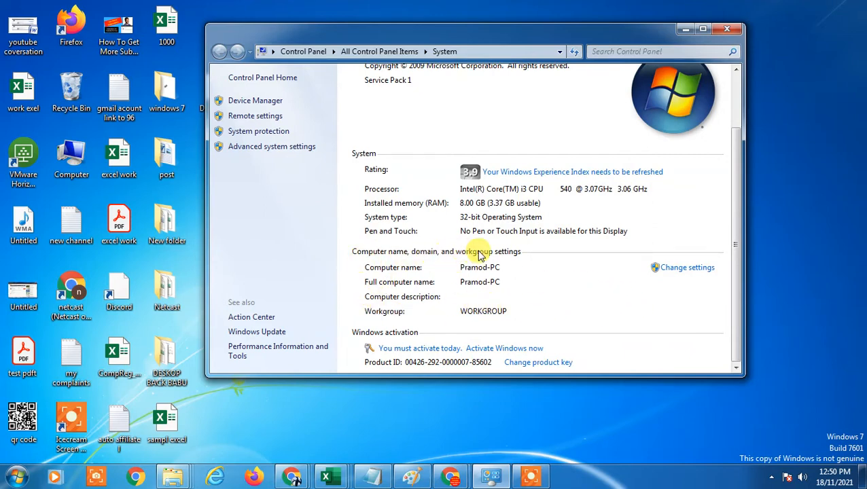
{"action": "mouse_move", "coordinate": [688, 269]}
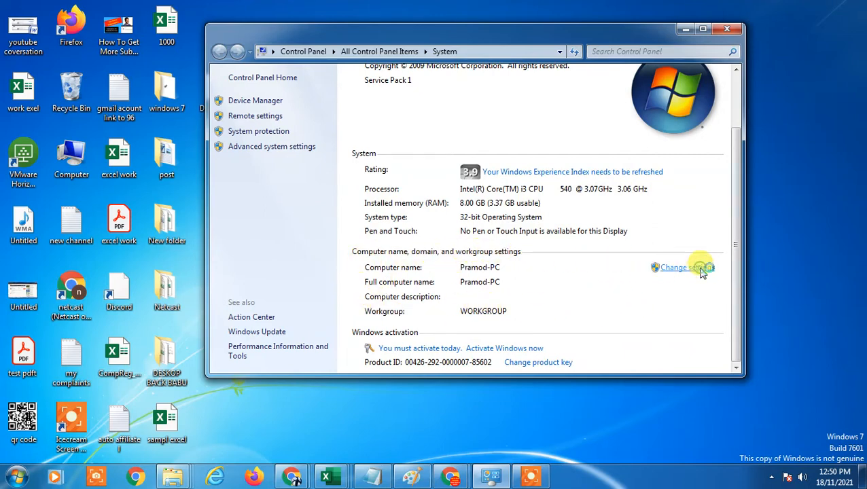
{"action": "left_click", "coordinate": [685, 268]}
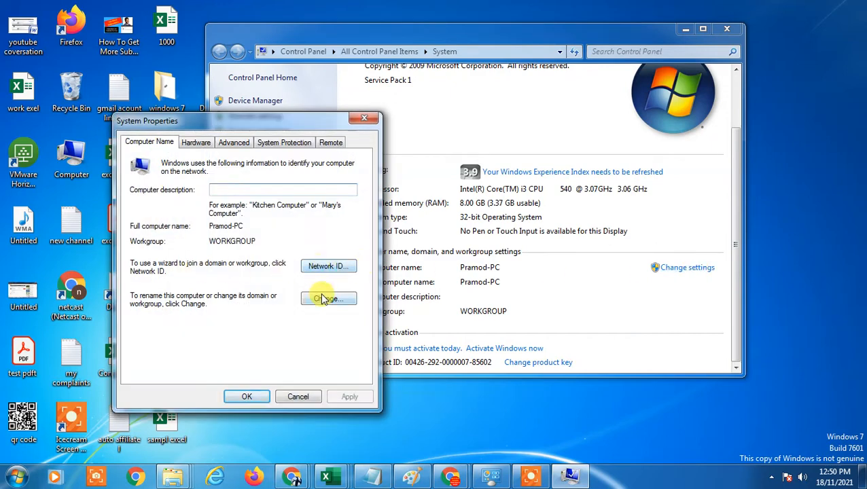
{"action": "left_click", "coordinate": [329, 299]}
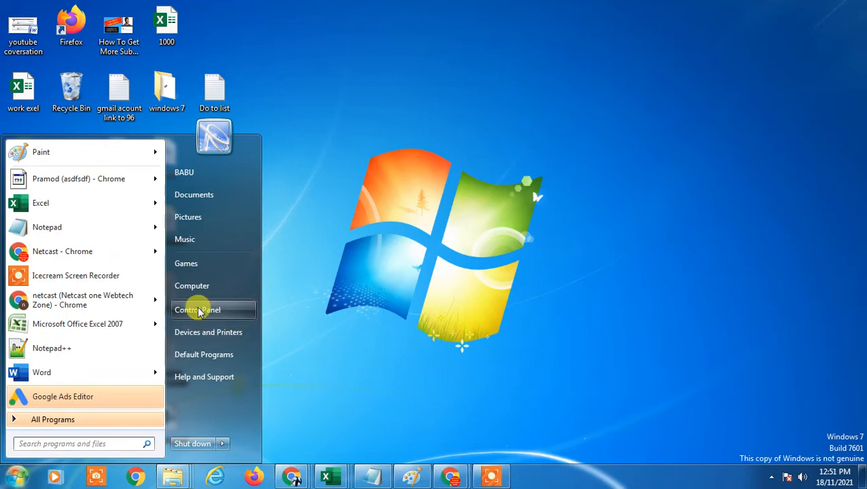
Reach the 'Change your account name' page through Control Panel > User Accounts.
{"action": "left_click", "coordinate": [197, 310]}
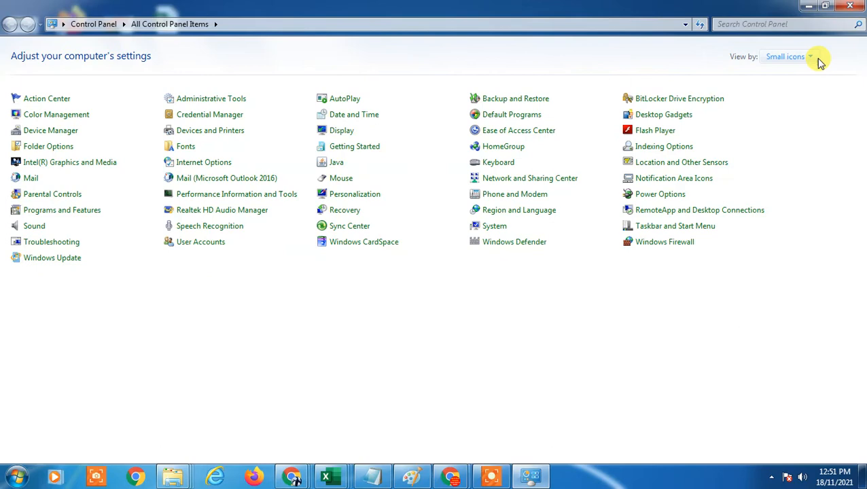
{"action": "left_click", "coordinate": [808, 61]}
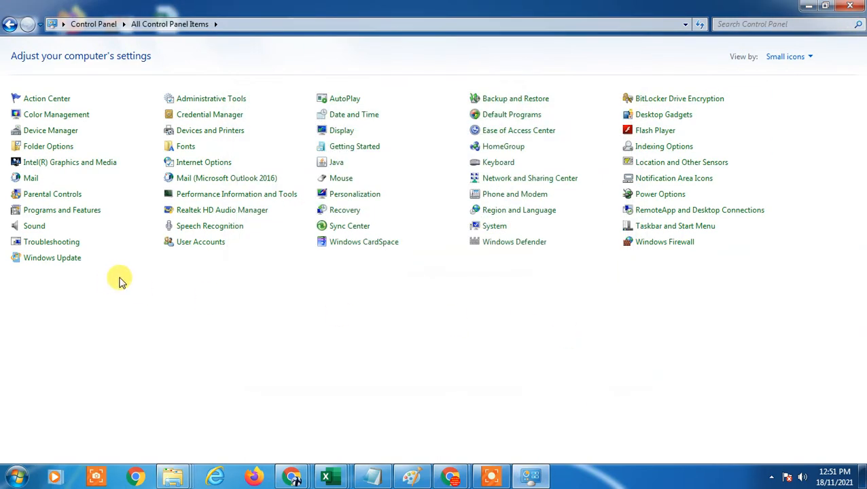
{"action": "left_click", "coordinate": [201, 242]}
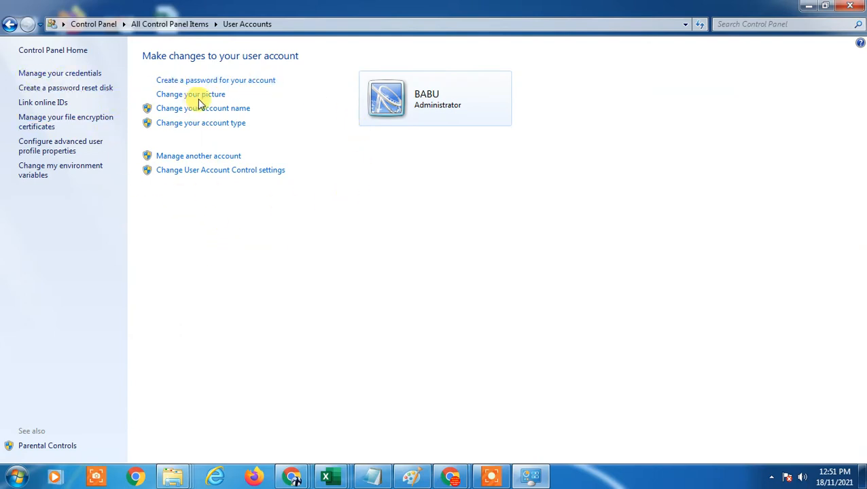
{"action": "mouse_move", "coordinate": [420, 95]}
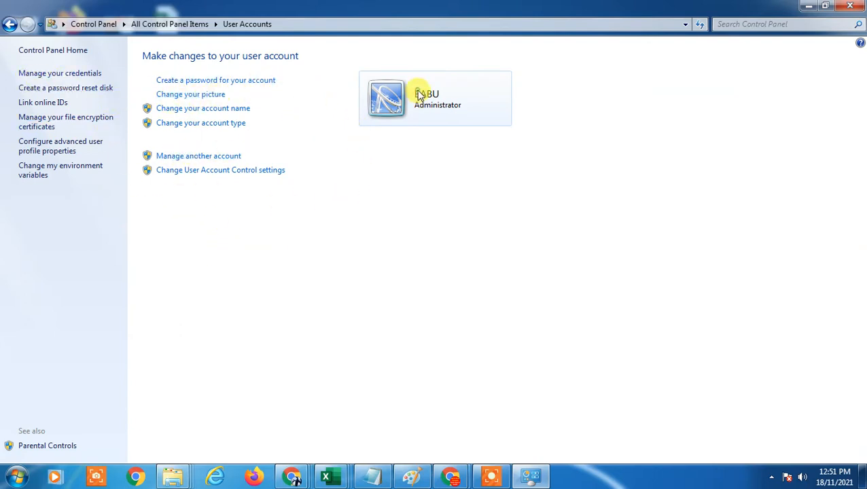
{"action": "mouse_move", "coordinate": [88, 152]}
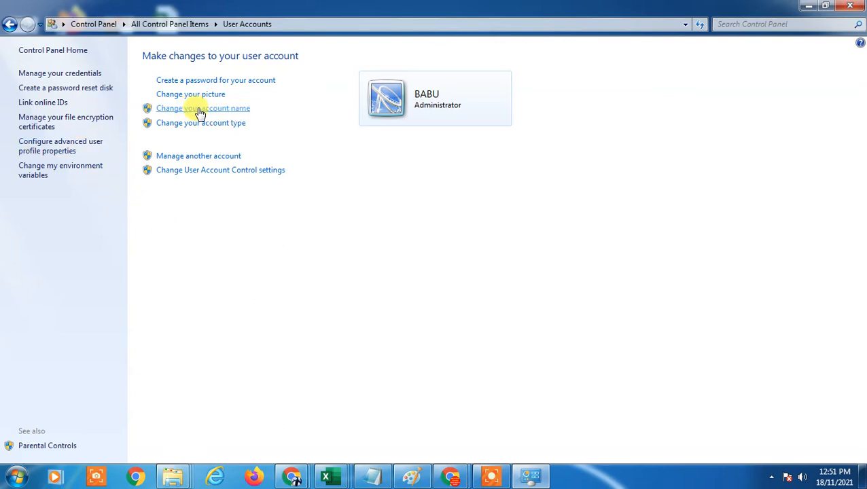
{"action": "left_click", "coordinate": [203, 109]}
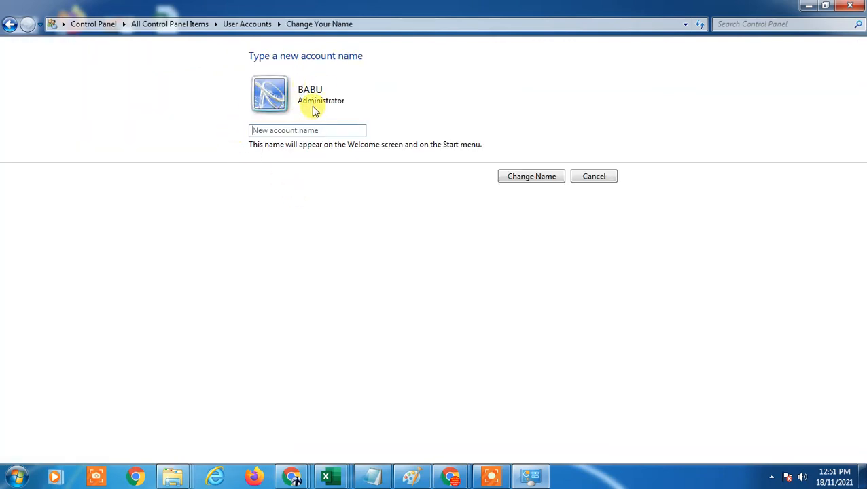
{"action": "mouse_move", "coordinate": [392, 169]}
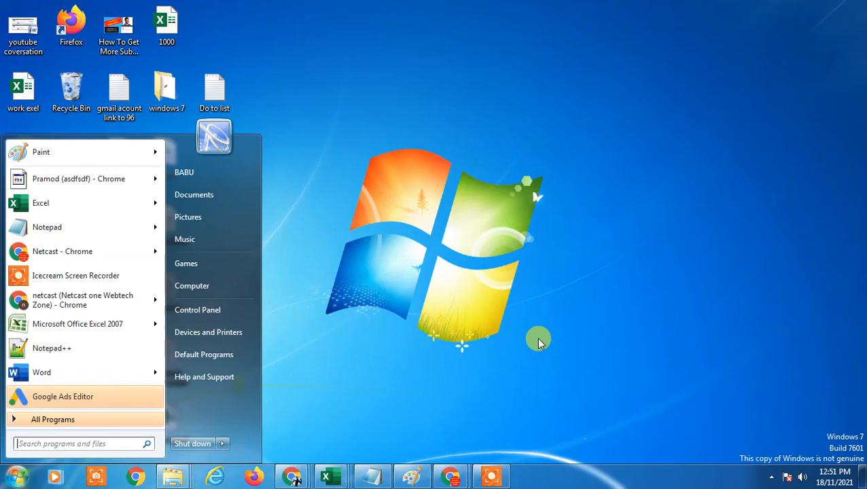
Launch Computer Management via 'com' search, show Local Users and bring up rename options for an account.
{"action": "type", "text": "com"}
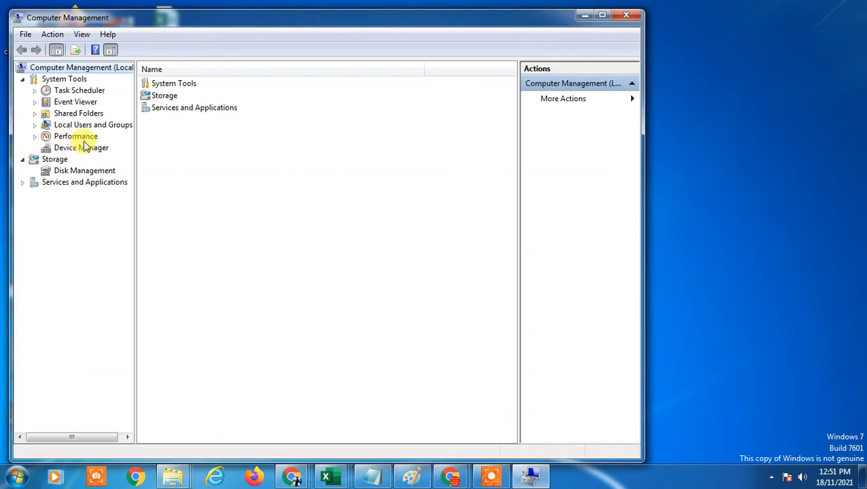
{"action": "left_click", "coordinate": [92, 125]}
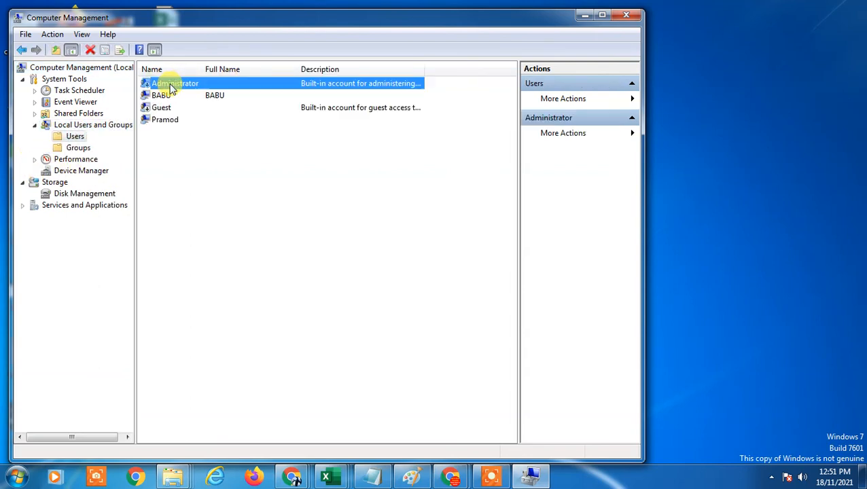
{"action": "left_click", "coordinate": [160, 95]}
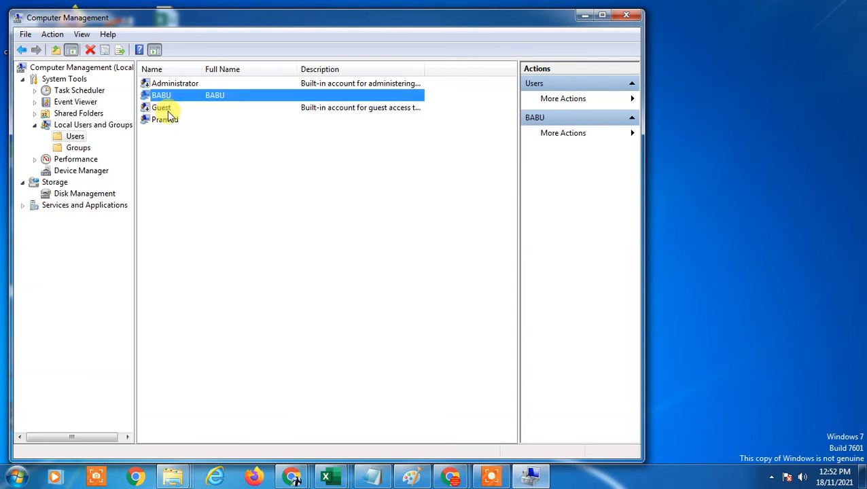
{"action": "left_click", "coordinate": [174, 83]}
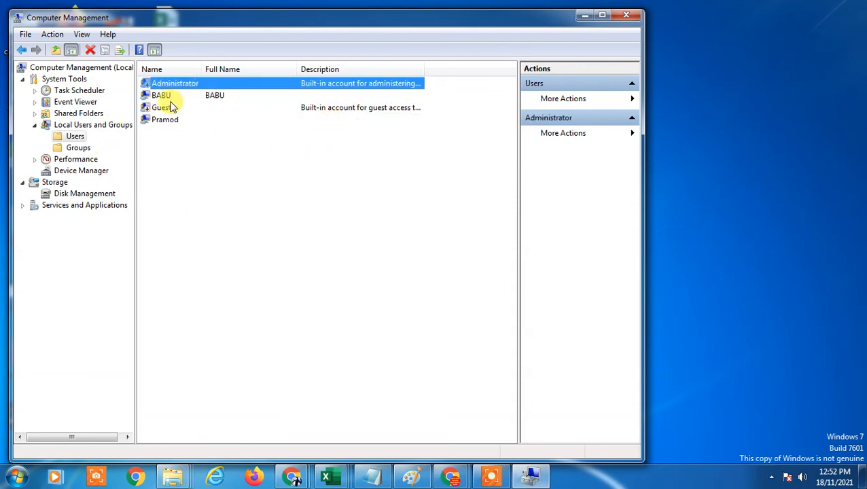
{"action": "right_click", "coordinate": [161, 95]}
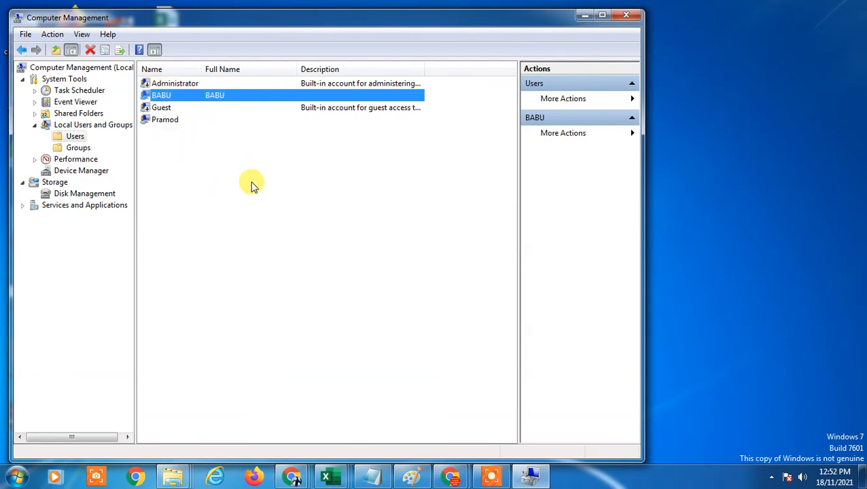
{"action": "mouse_move", "coordinate": [193, 101]}
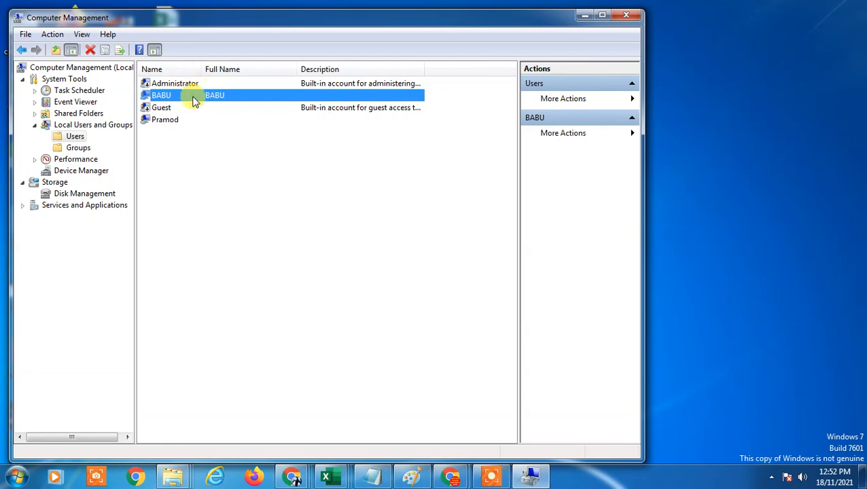